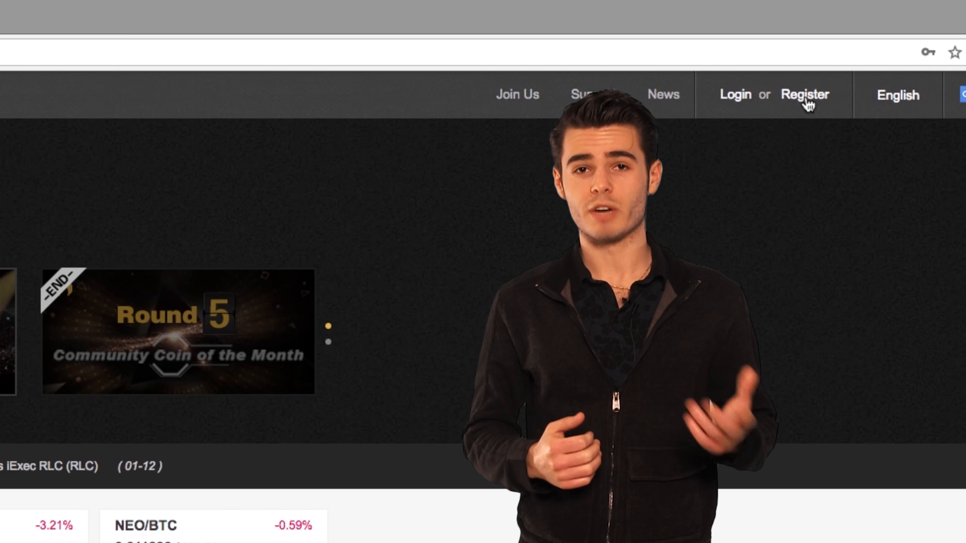
# - Open the Binance registration form from the homepage
pyautogui.click(804, 94)
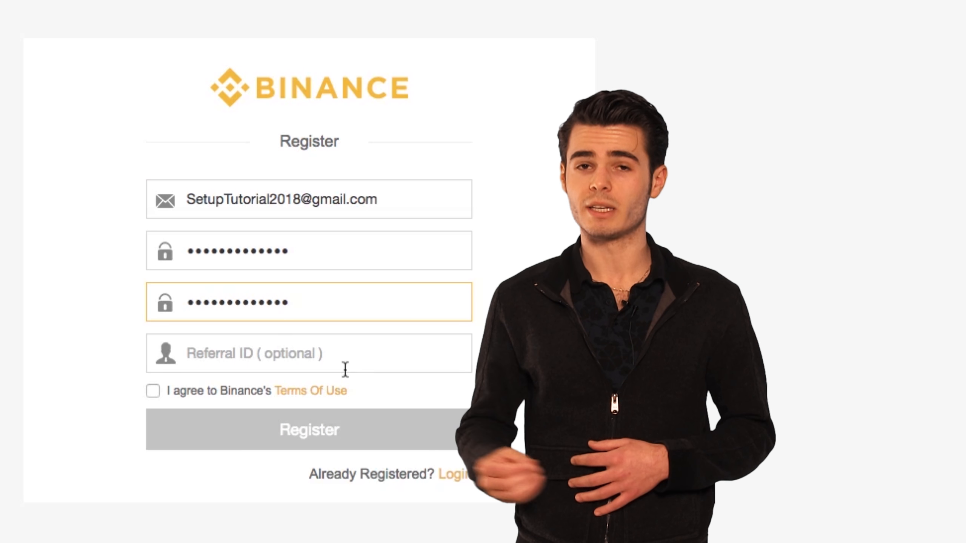
# - Accept Binance's Terms Of Use and submit the registration
pyautogui.click(153, 390)
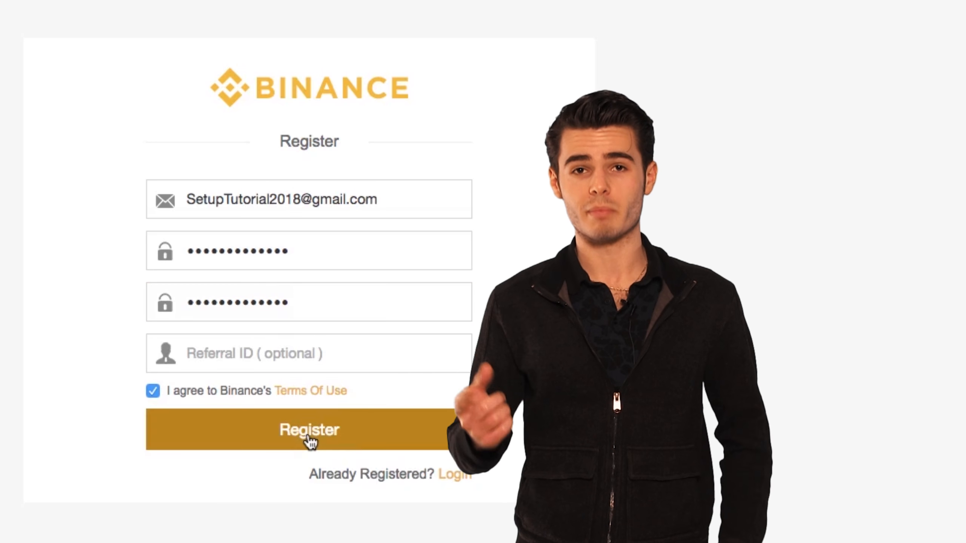
pyautogui.click(309, 429)
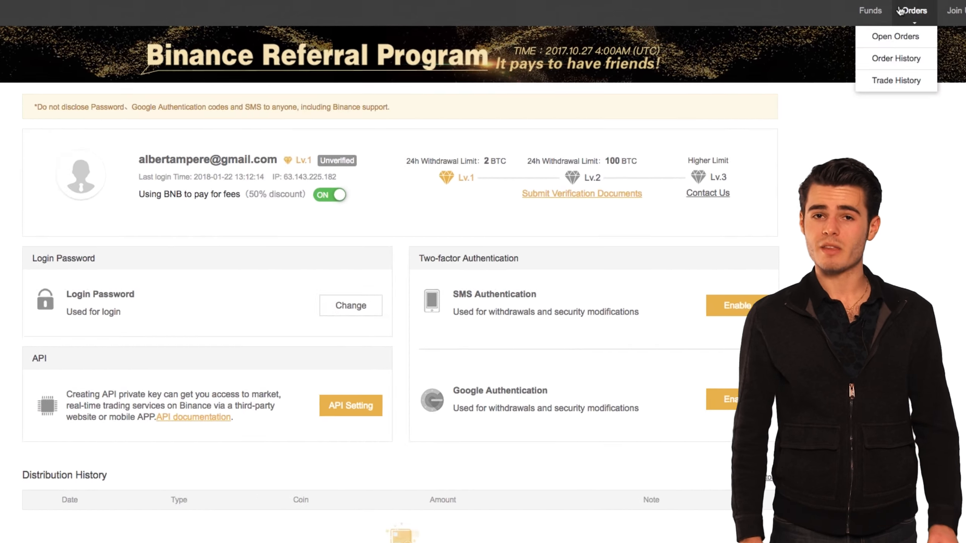
# - Browse the Funds menu options and view the Deposits page
pyautogui.click(888, 10)
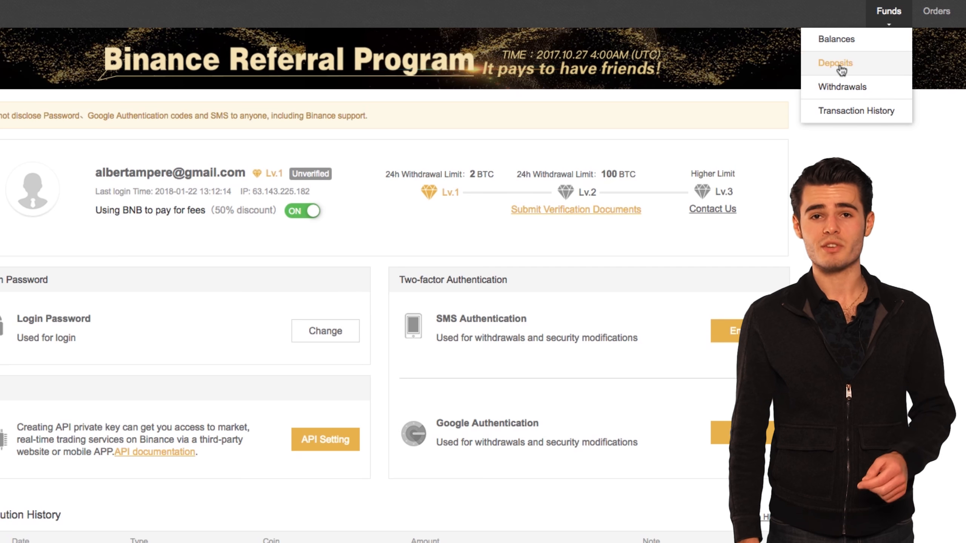
pyautogui.click(834, 63)
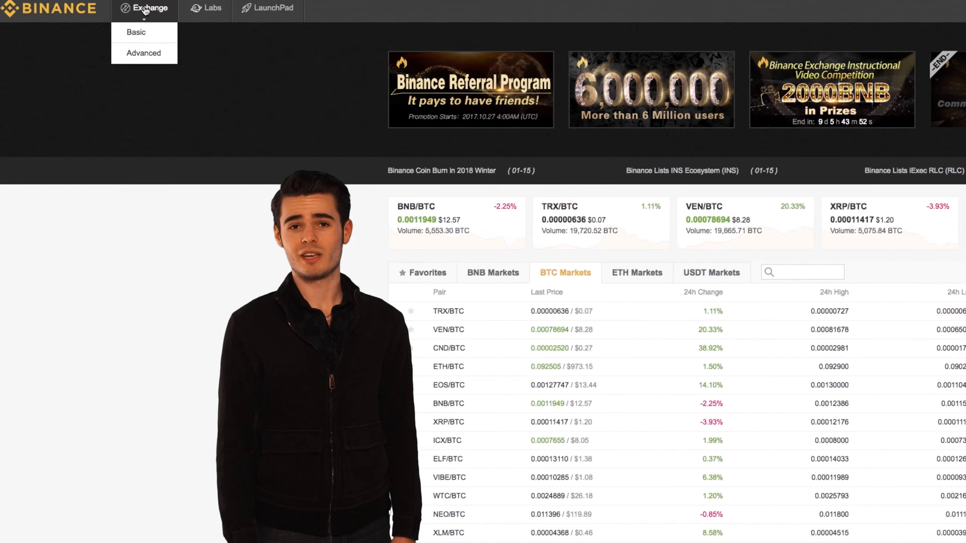
pyautogui.moveTo(136, 32)
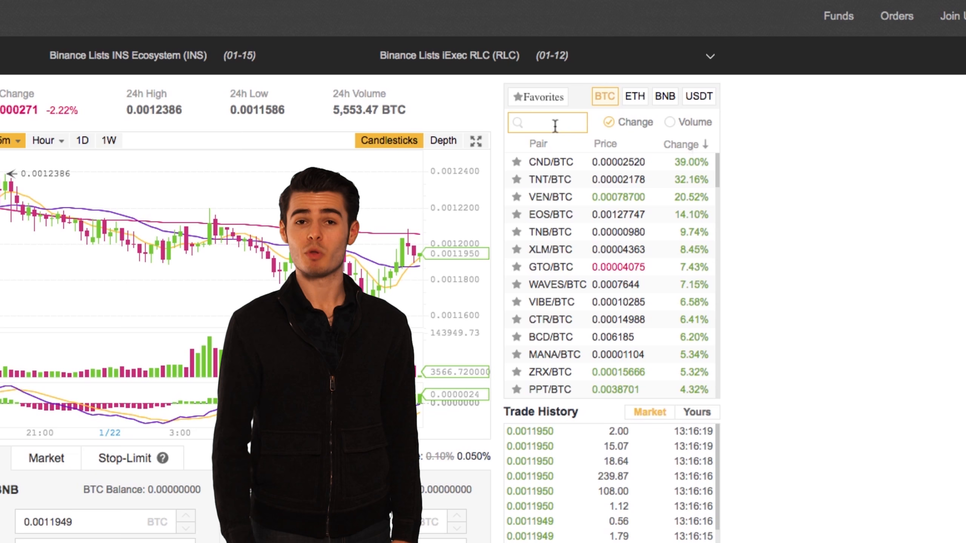
# - Search 'bnb' and load the BNB/BTC trading pair
pyautogui.write('bnb')
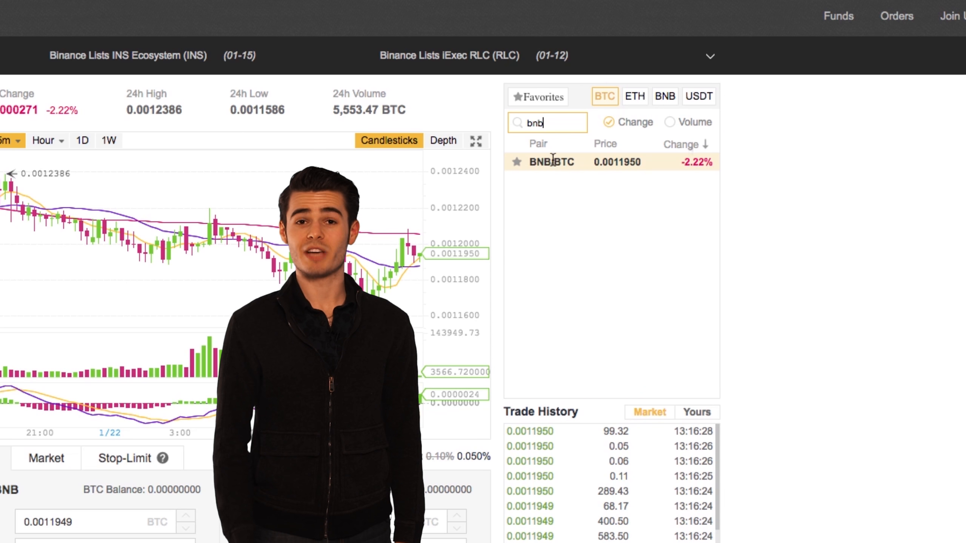
pyautogui.click(550, 161)
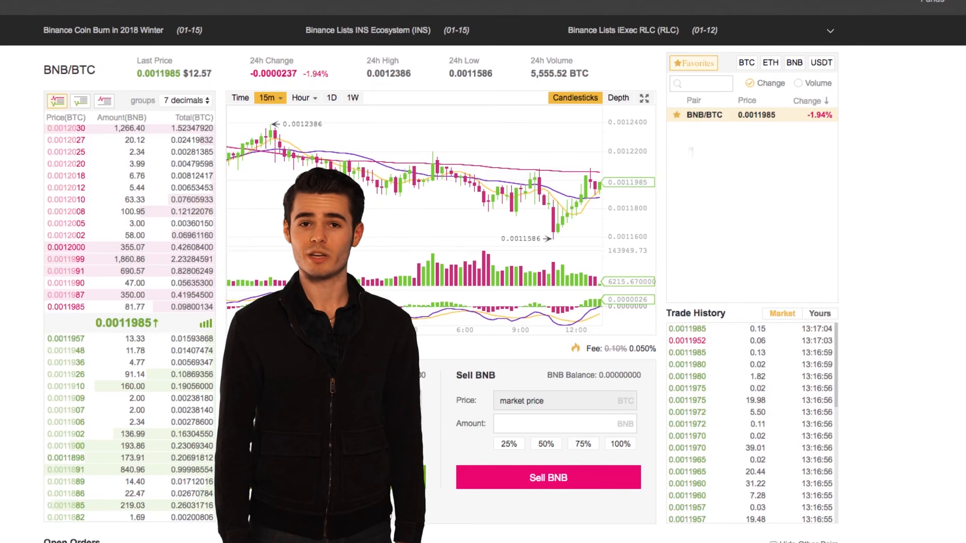
# - Fill the BNB buy amount at 100% and place the market buy order
pyautogui.scroll(-3)
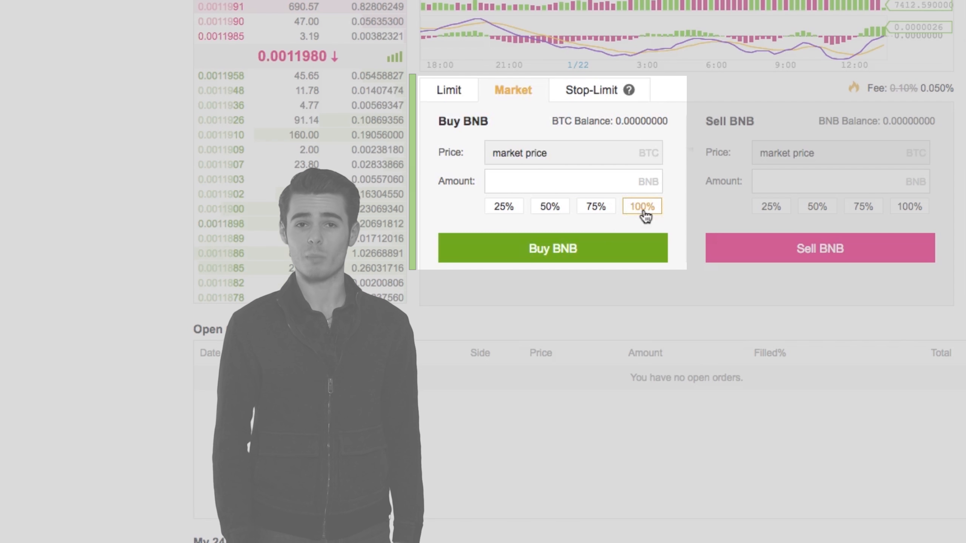
pyautogui.click(642, 205)
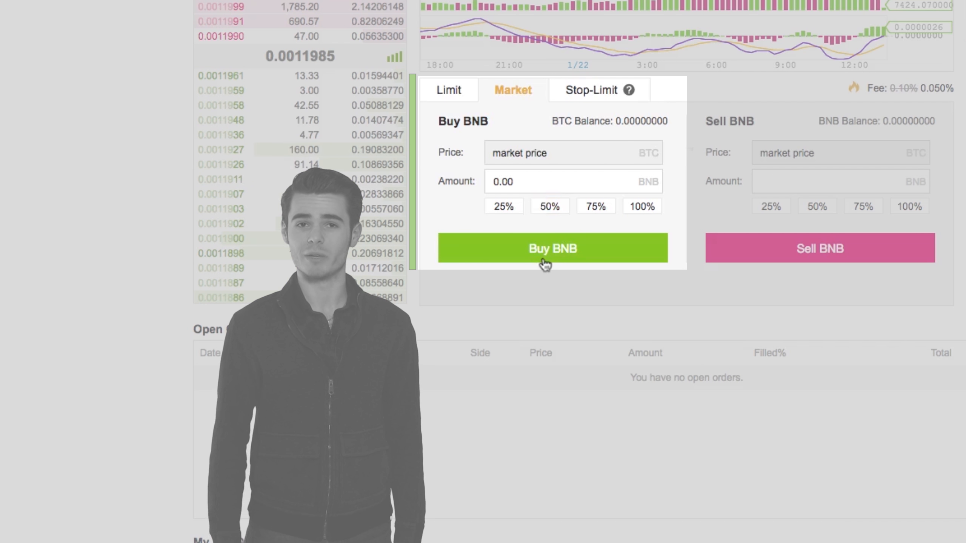
pyautogui.click(449, 90)
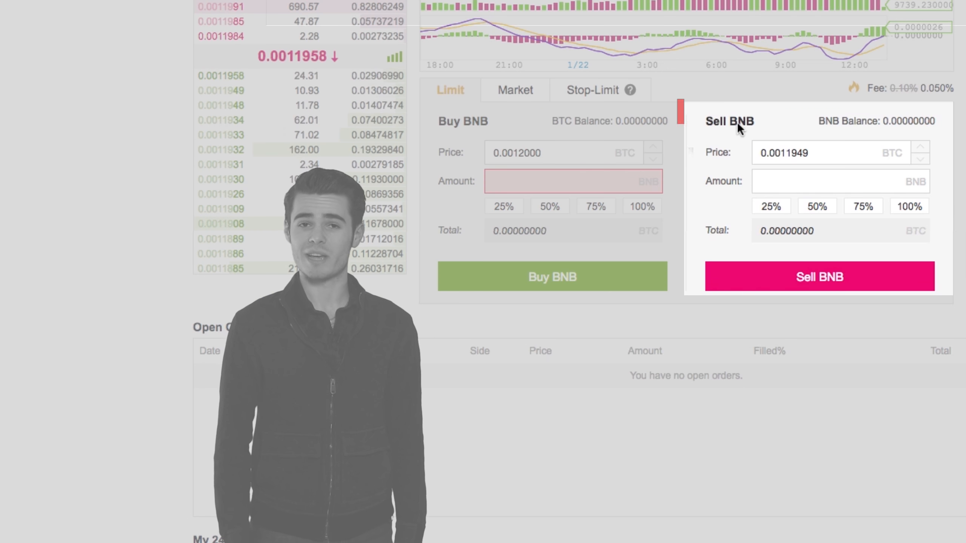